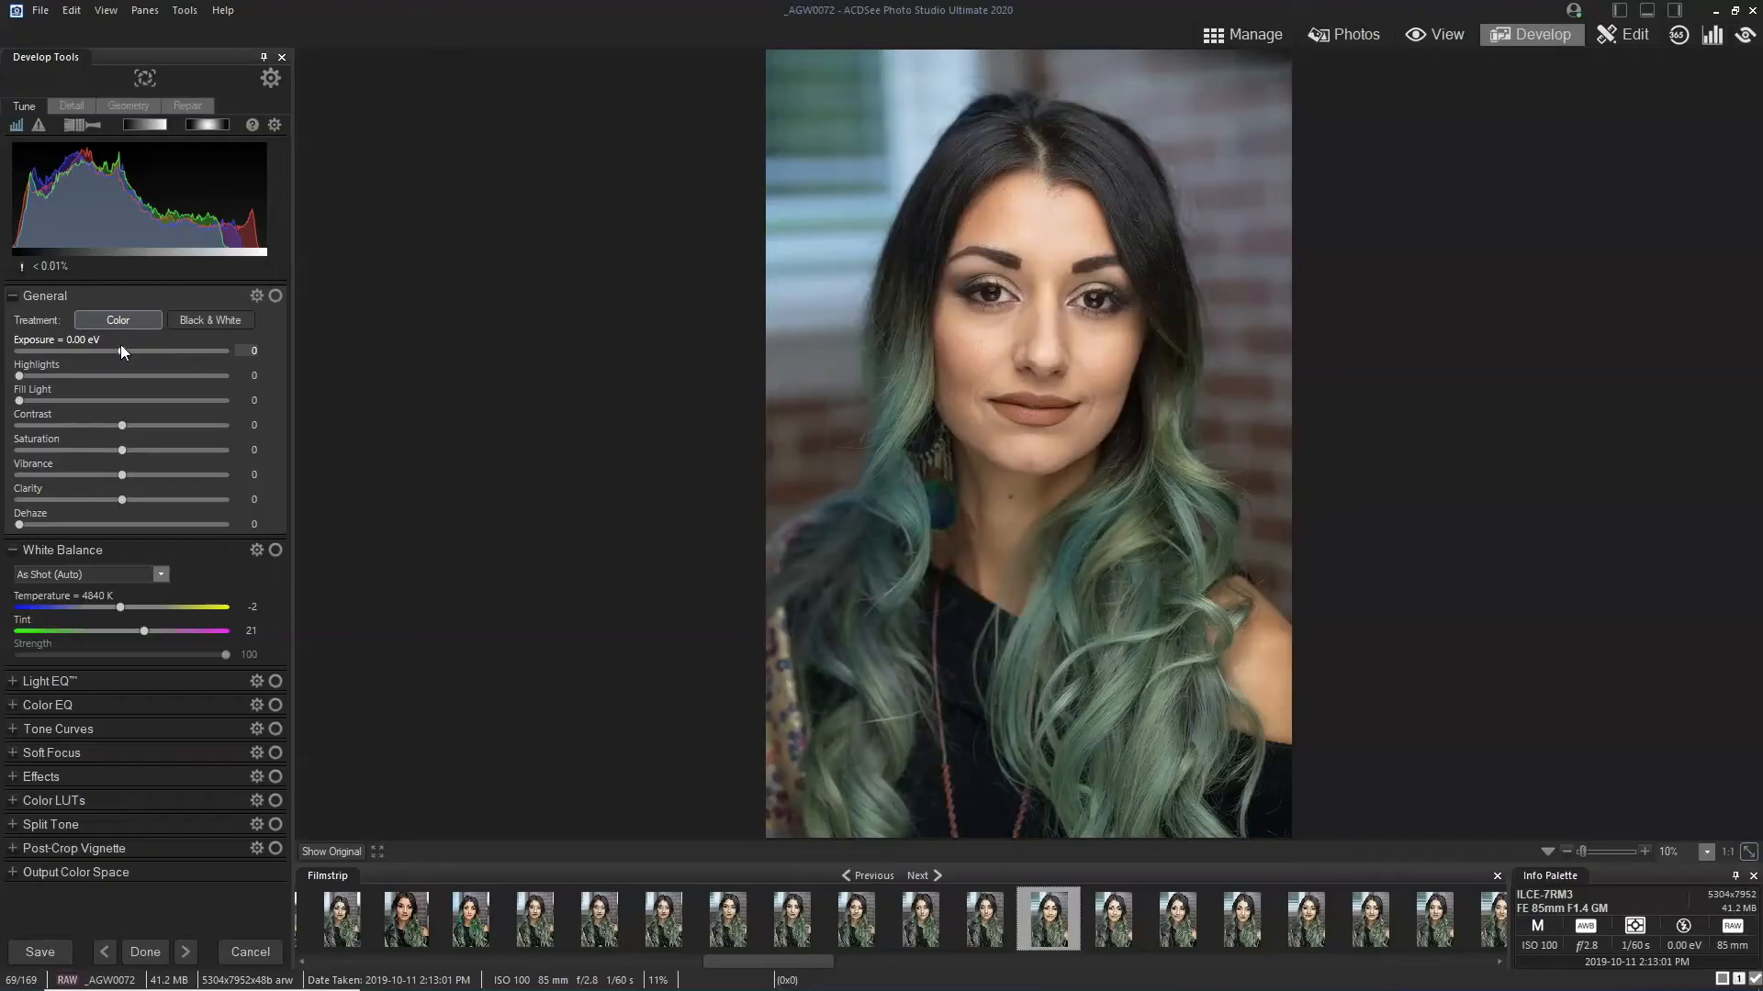
# Step: Raise the portrait's exposure to about +0.73 eV, then nudge the Highlights slider up
pyautogui.moveTo(120, 350); pyautogui.dragTo(127, 350)
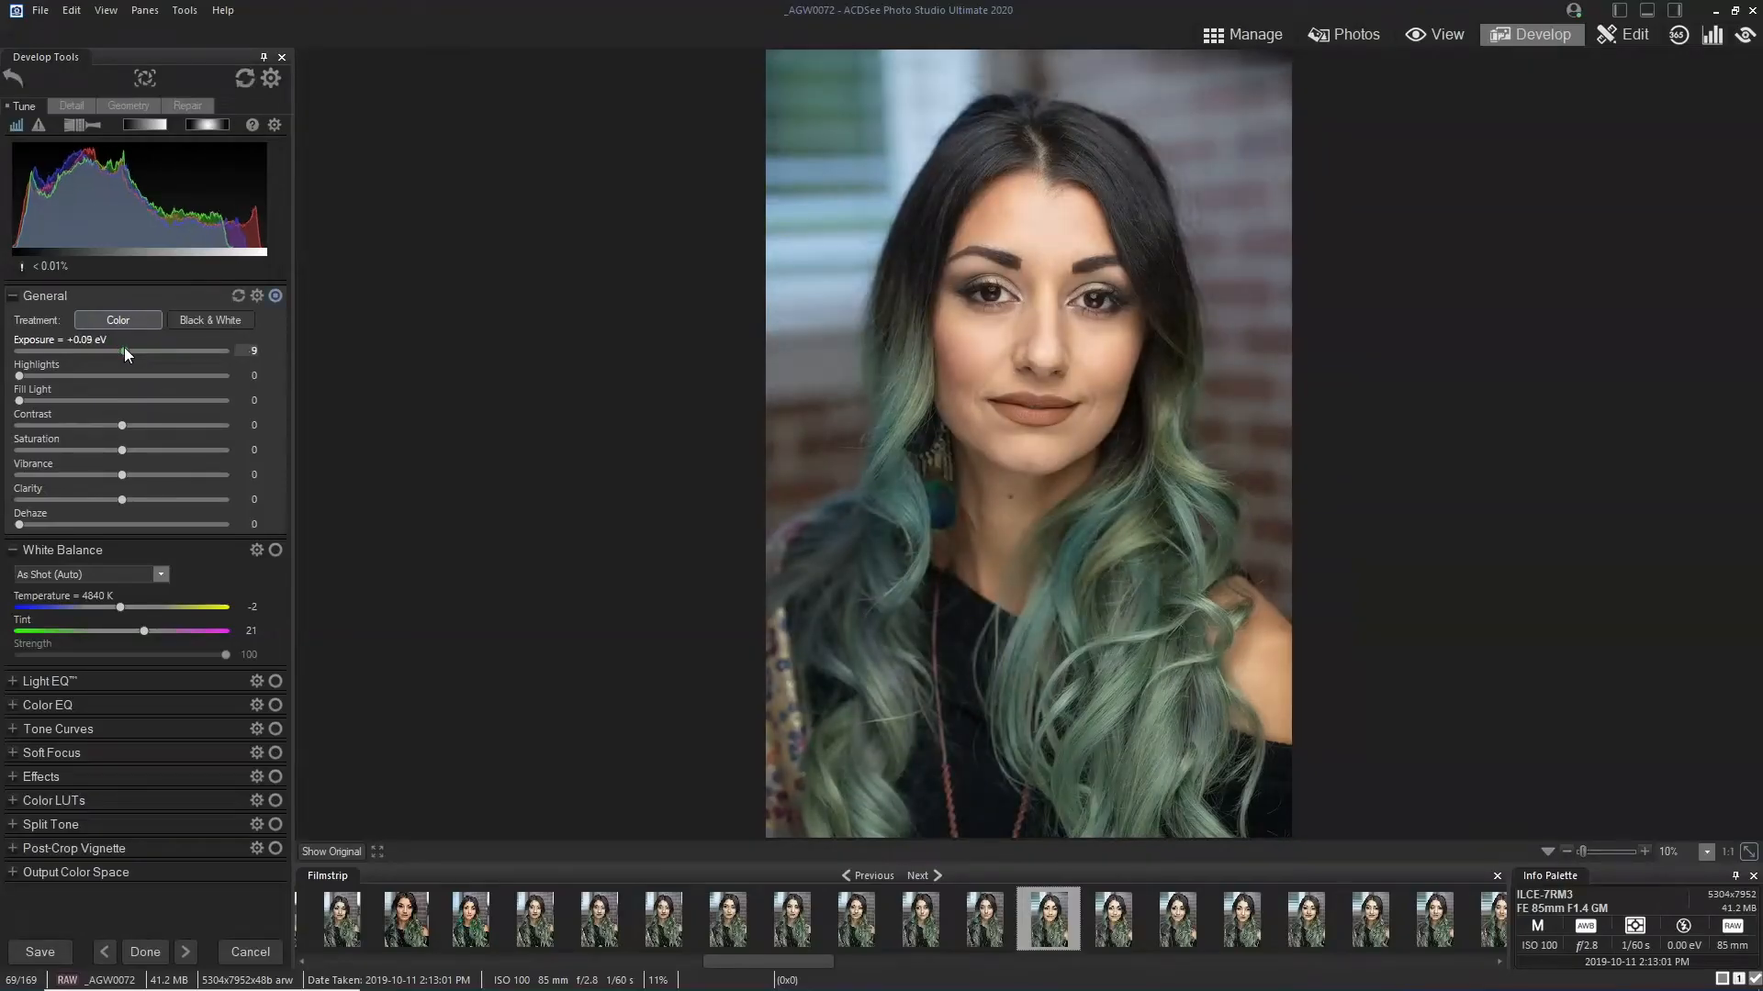
pyautogui.moveTo(126, 351); pyautogui.dragTo(130, 352)
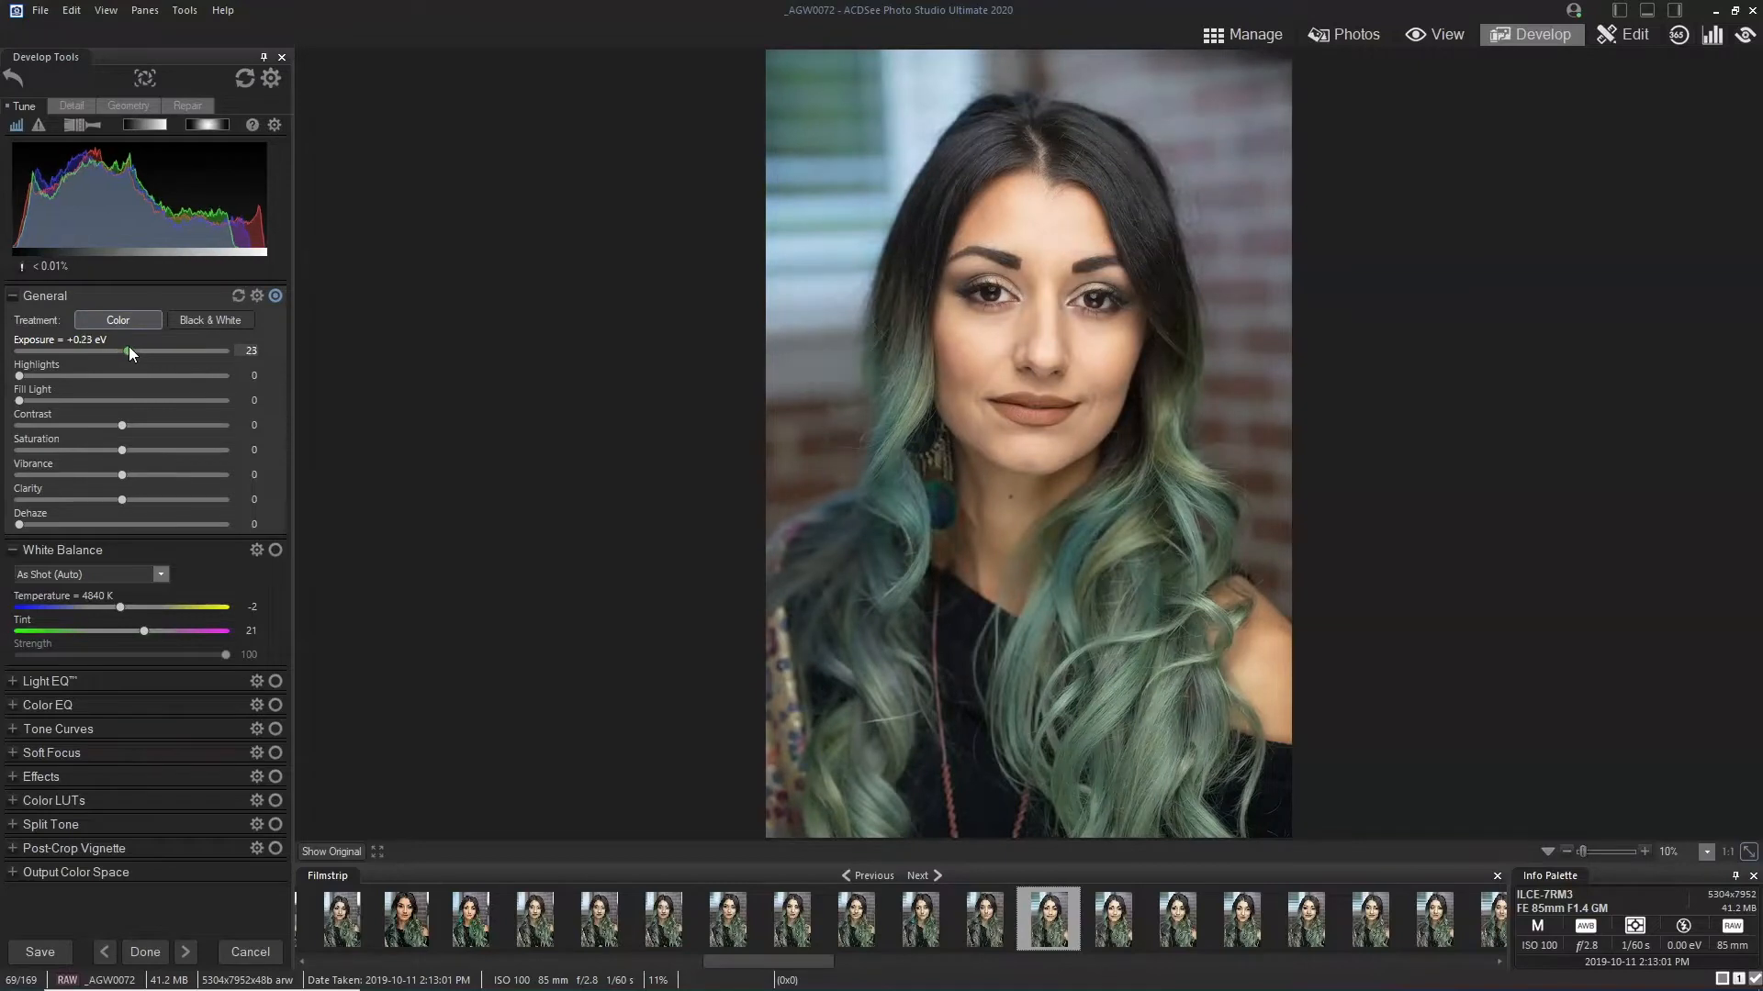
pyautogui.moveTo(129, 351); pyautogui.dragTo(138, 352)
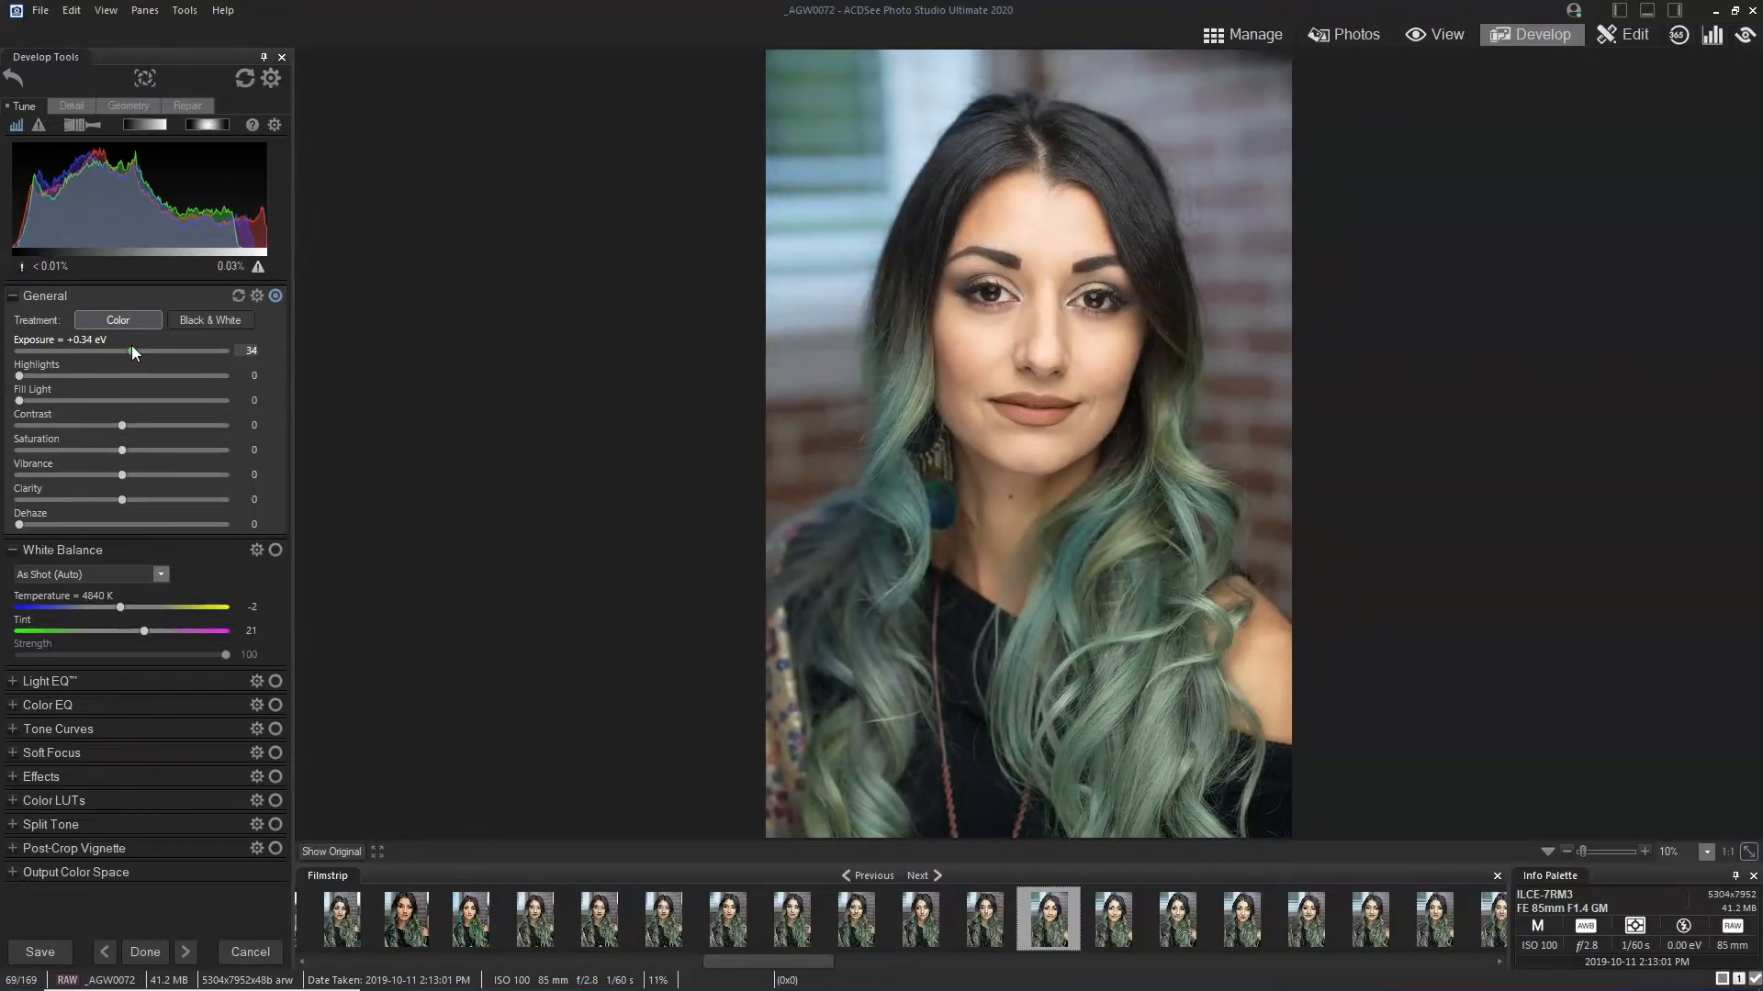
pyautogui.moveTo(131, 351); pyautogui.dragTo(140, 351)
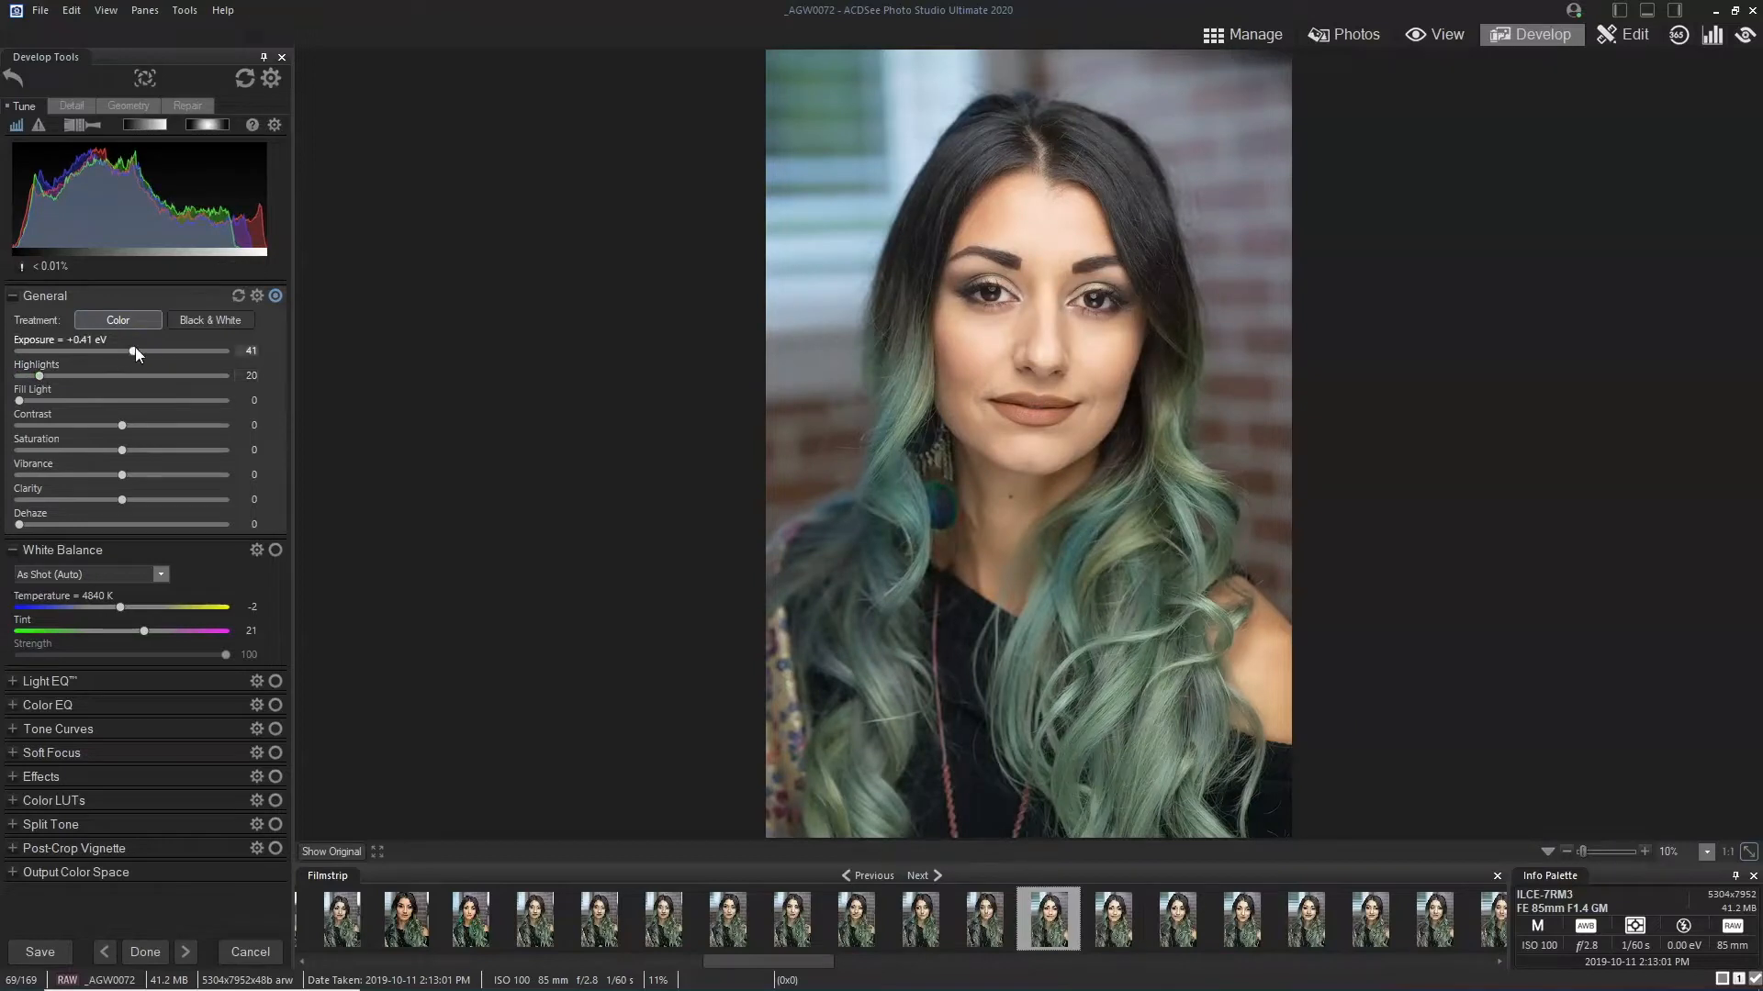
pyautogui.moveTo(134, 353); pyautogui.dragTo(143, 352)
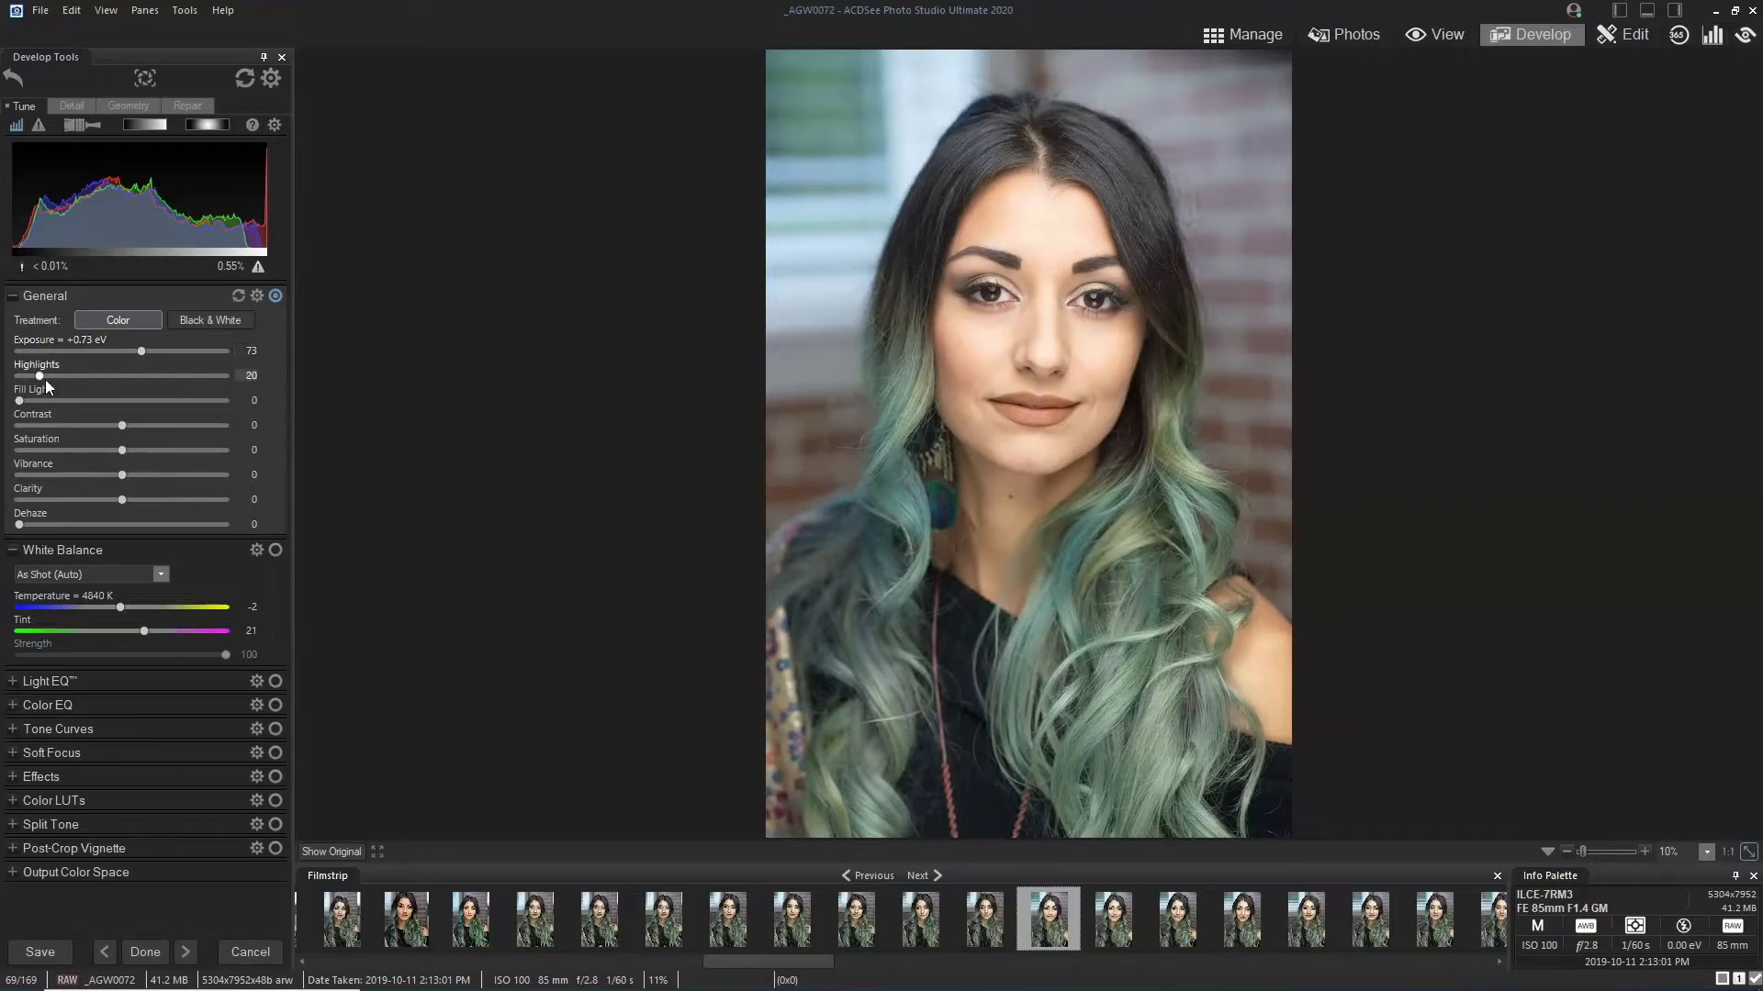
pyautogui.moveTo(172, 375); pyautogui.dragTo(187, 375)
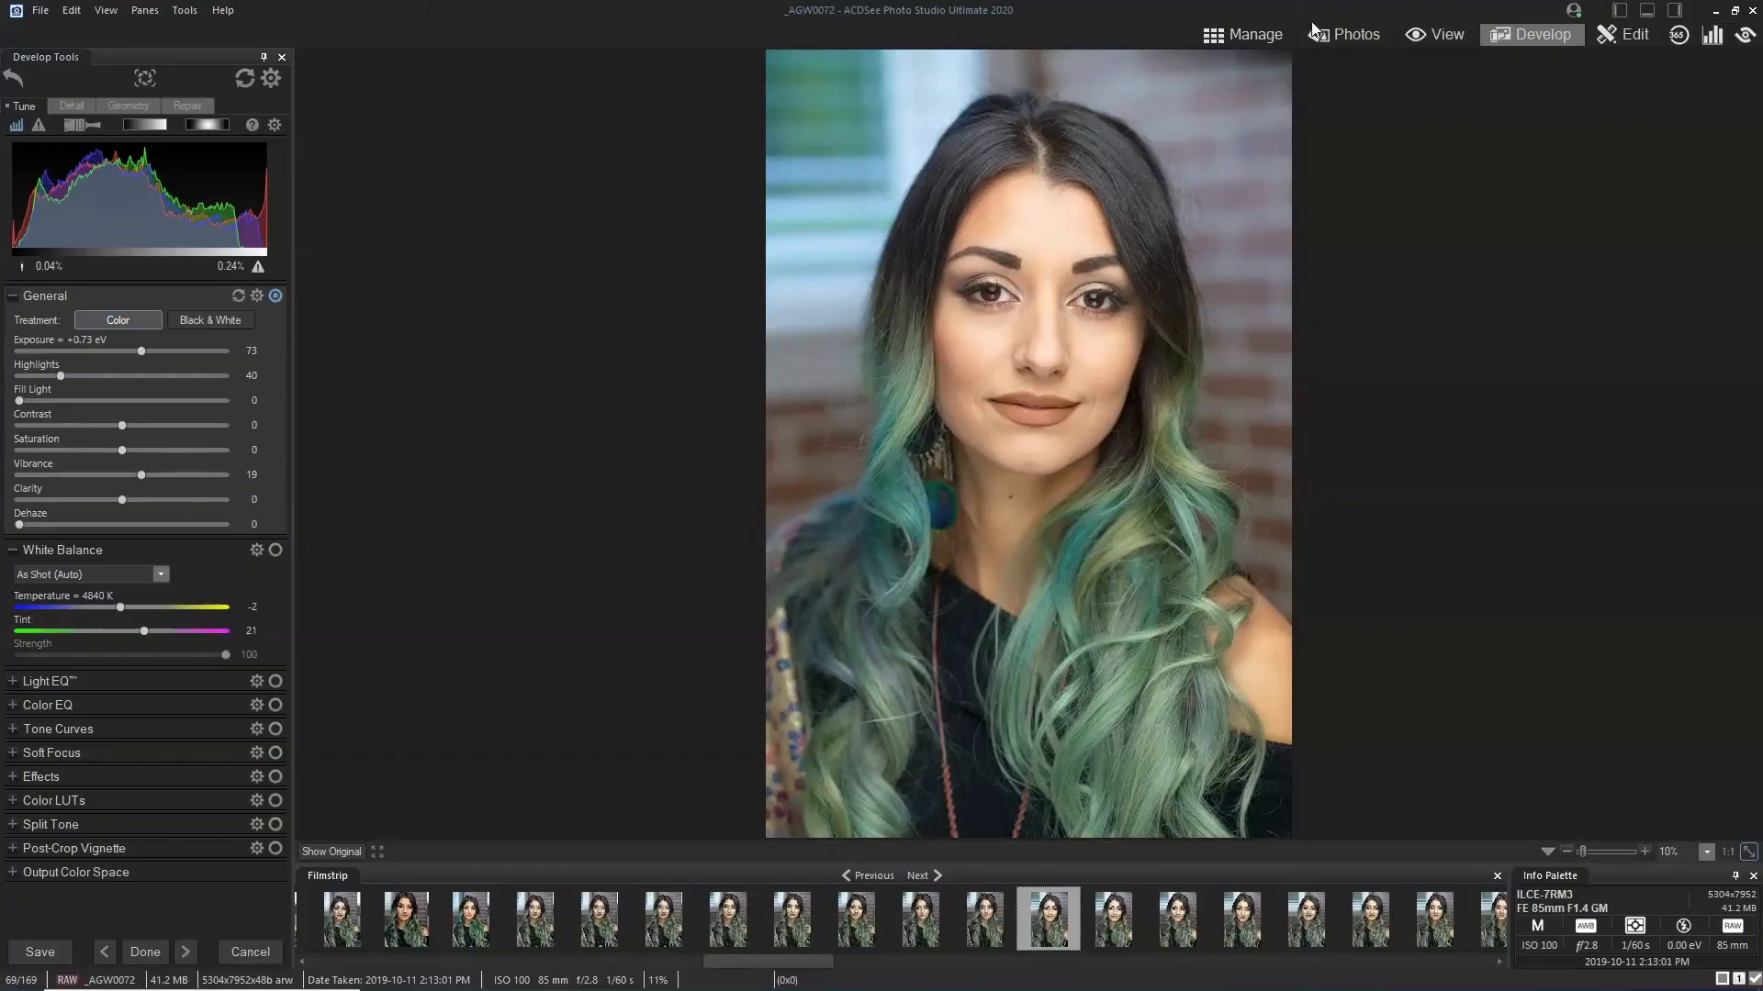
pyautogui.moveTo(1253, 34)
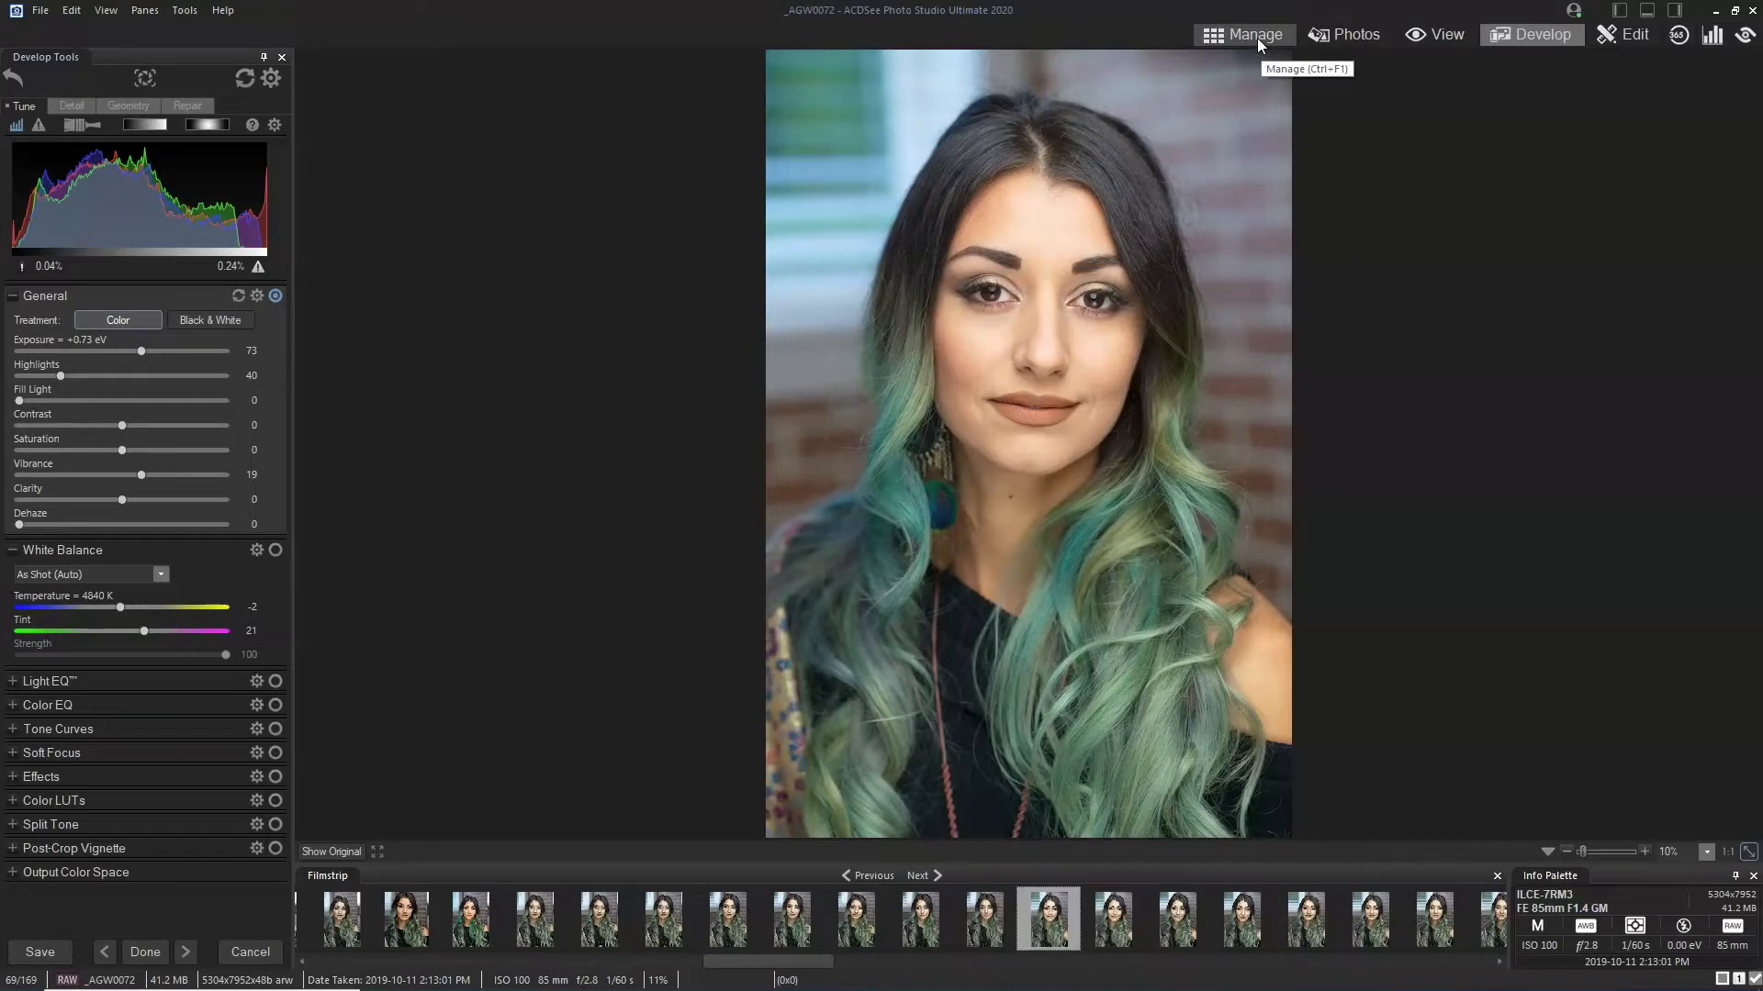
# Step: Switch to Manage mode and keep the exposure, highlight and vibrance edits via Save
pyautogui.click(1242, 34)
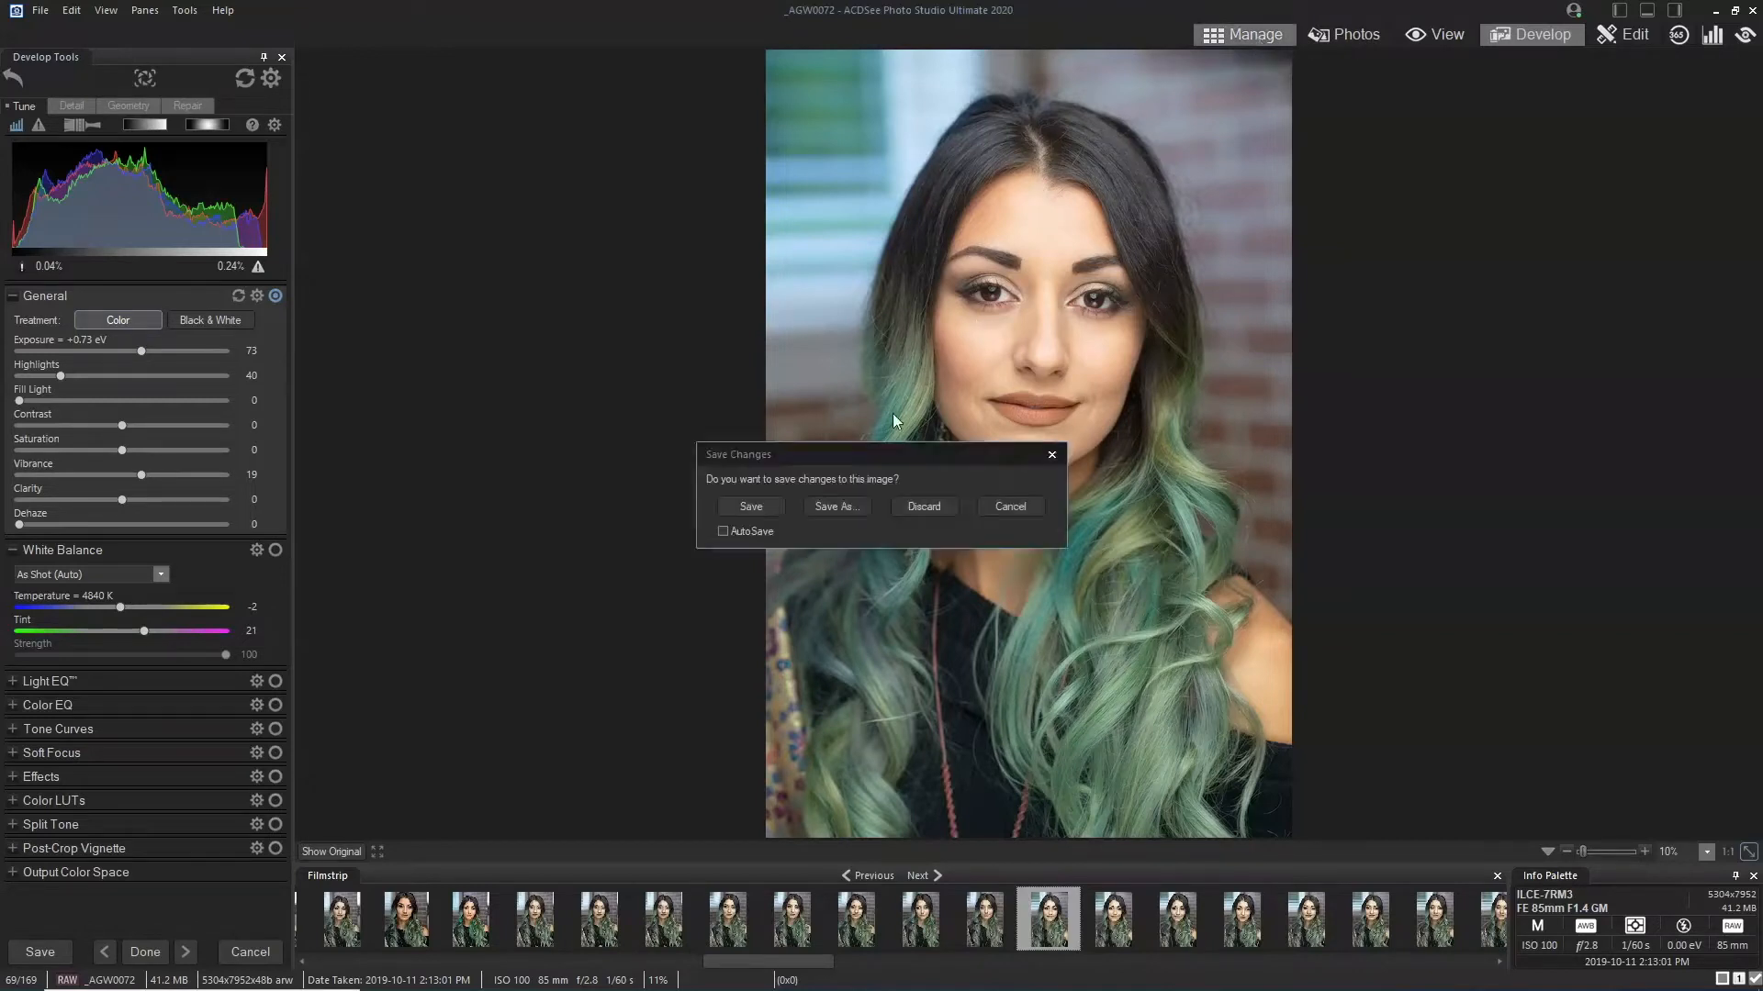
pyautogui.click(750, 506)
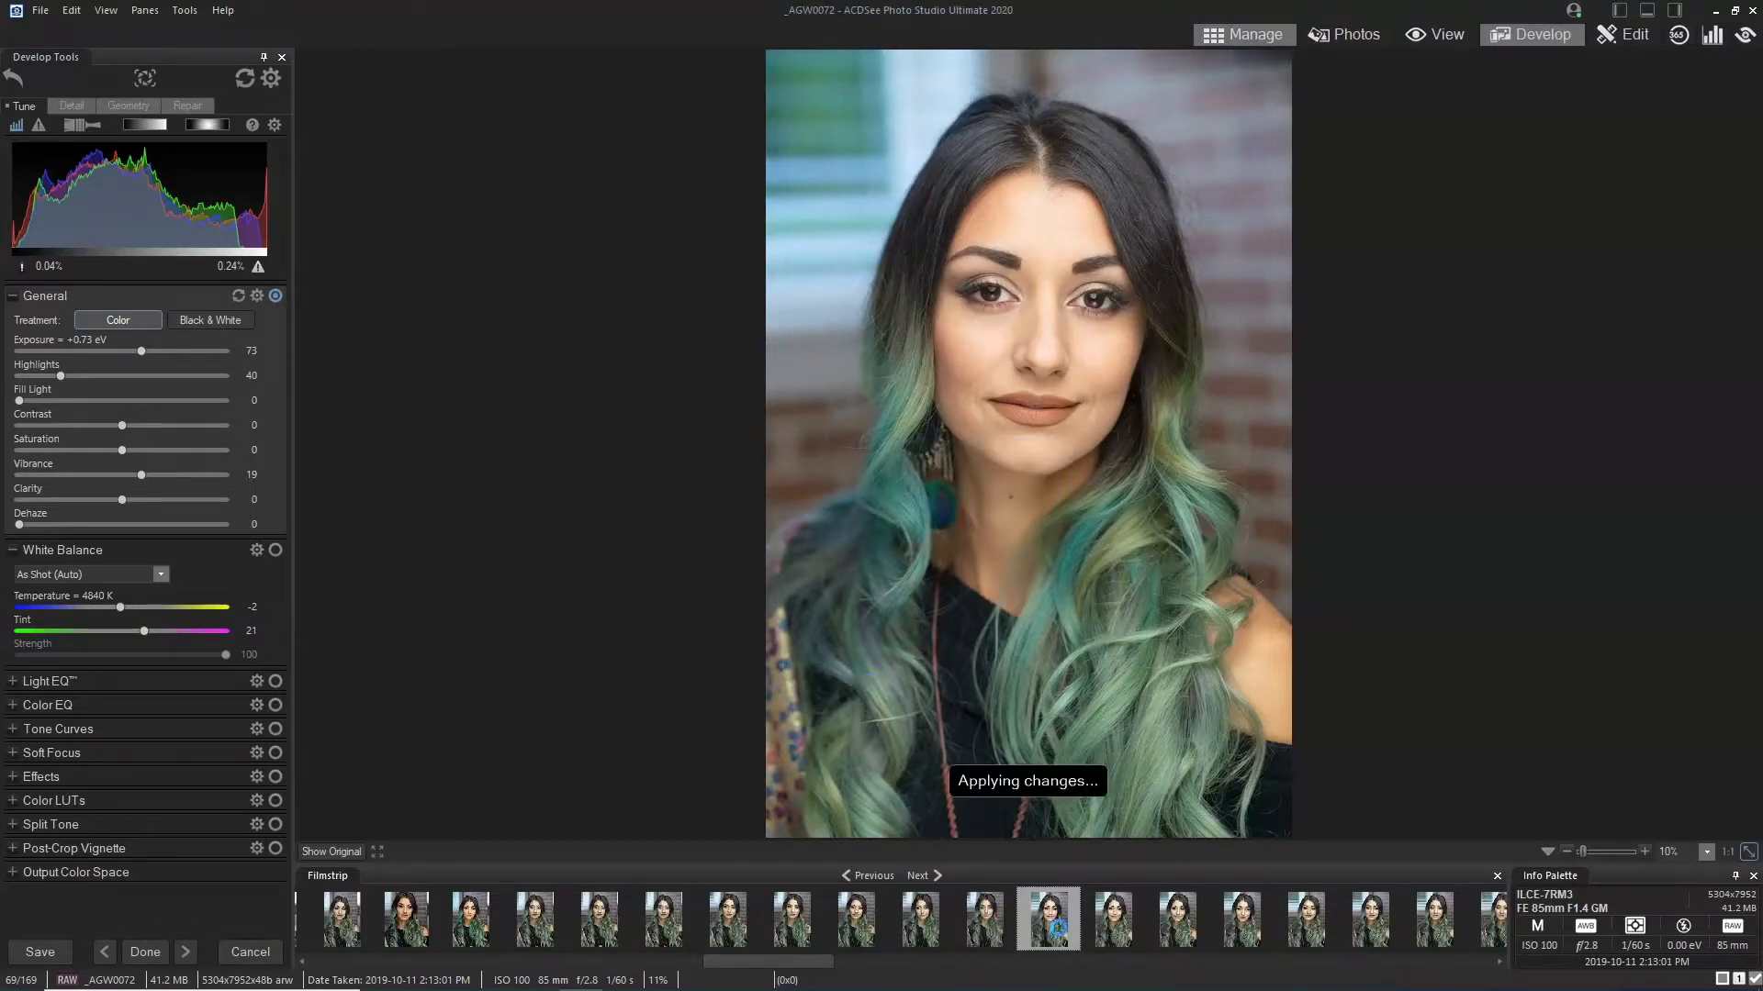